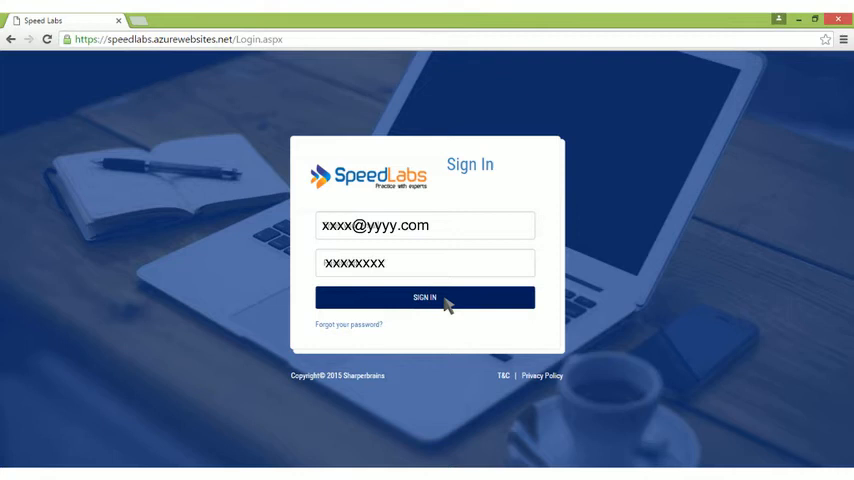
Step: Sign in and choose the 11/12 Board course to reach Start New Session
left_click(424, 298)
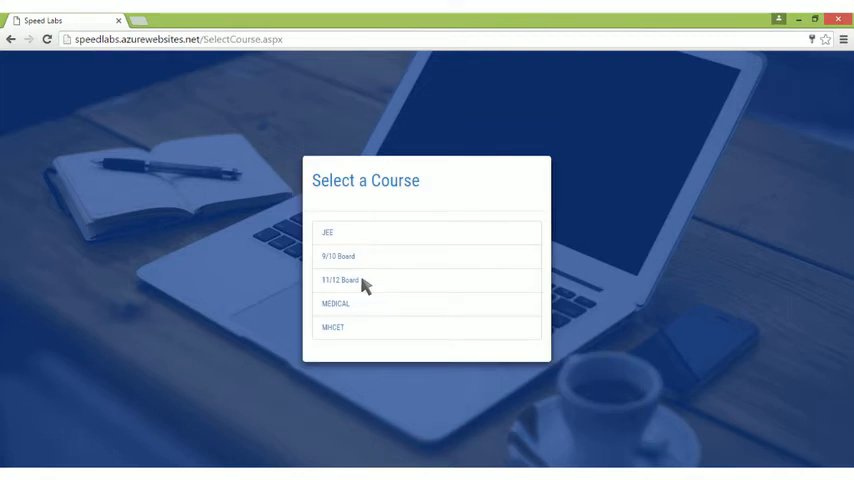
left_click(360, 280)
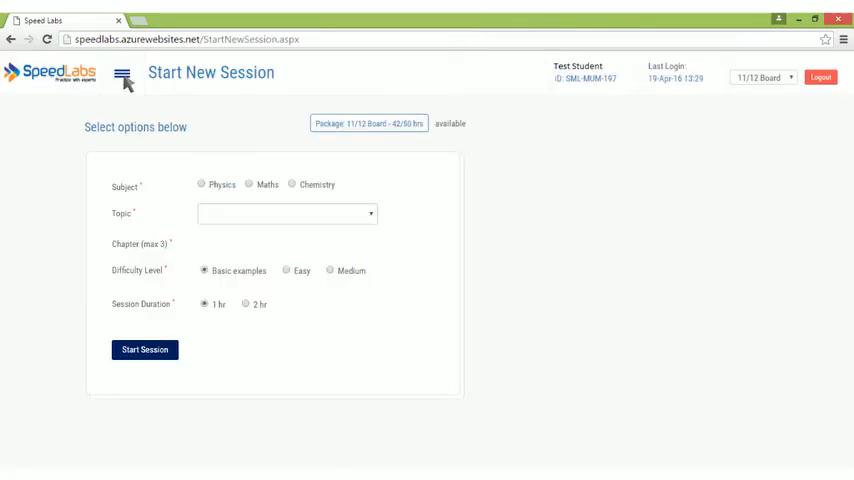
Step: Revise the Physics MECHANICS concept and view the Relative Motion in 1D slide
left_click(124, 72)
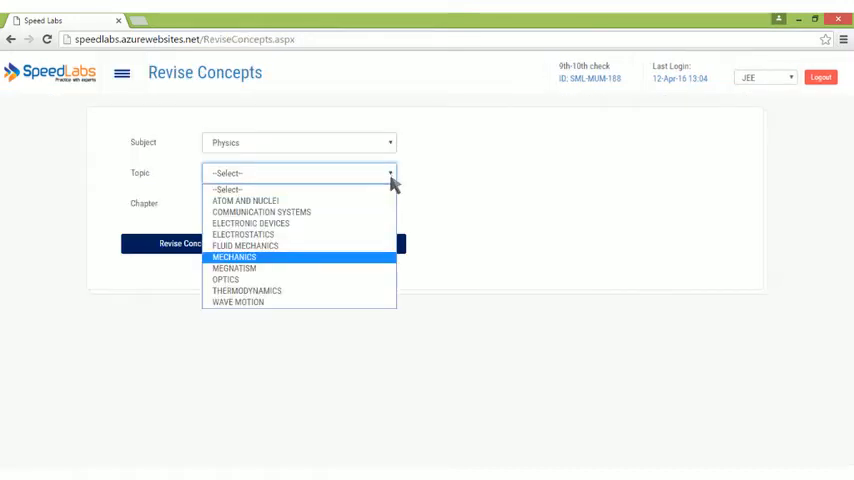
left_click(234, 256)
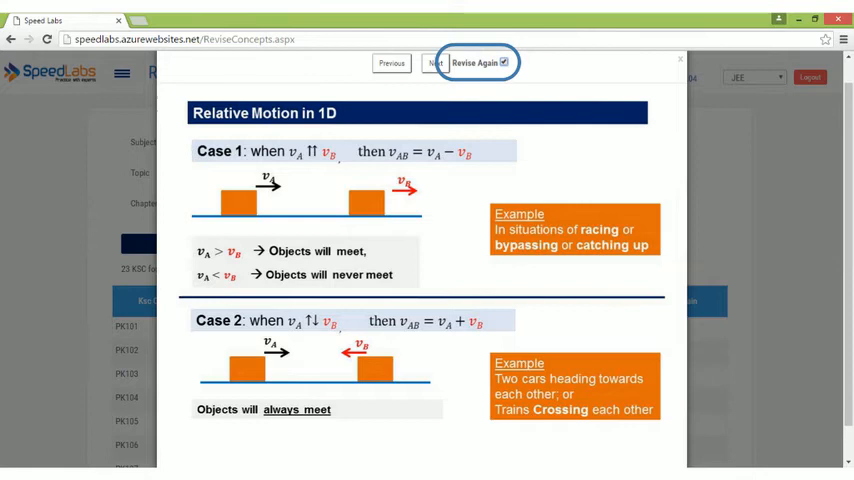
left_click(676, 58)
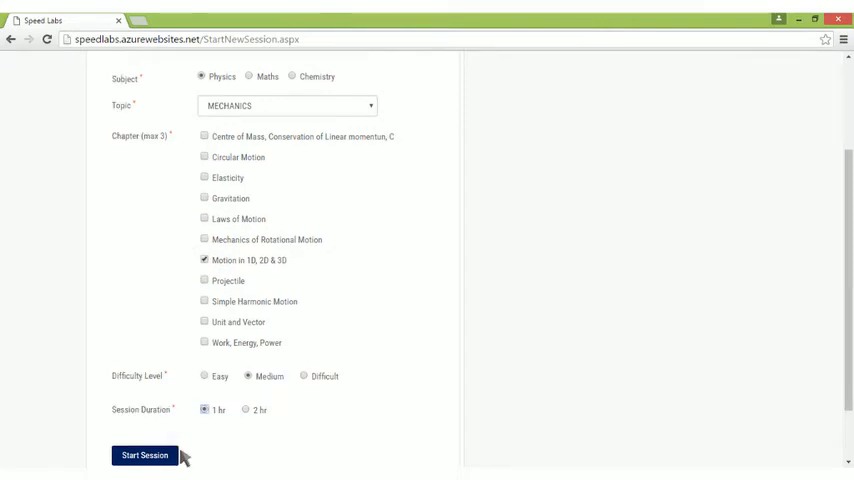
Step: Start a 1 hr Medium session on Motion in 1D, 2D & 3D
left_click(144, 456)
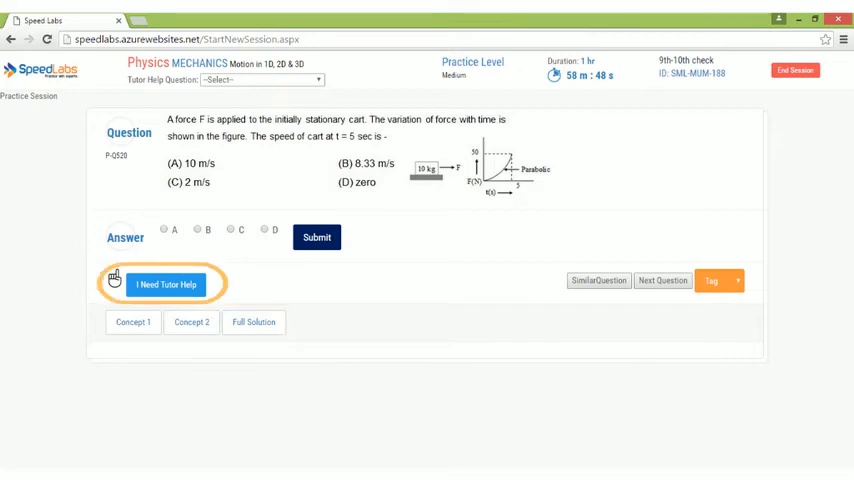
Step: Answer with option B, submit it, and move through the next questions
left_click(196, 232)
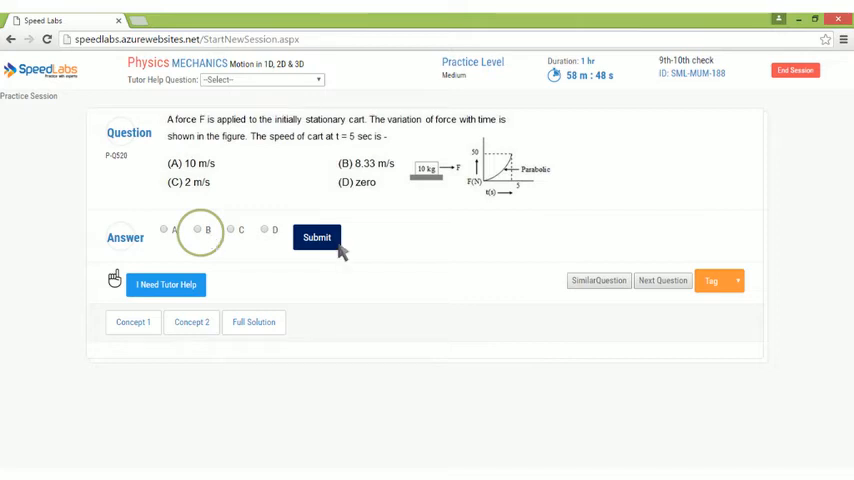
left_click(316, 236)
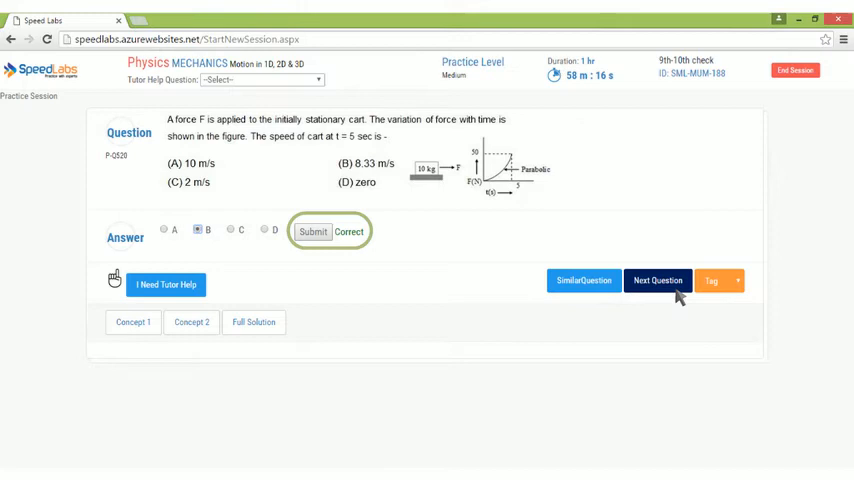
left_click(656, 280)
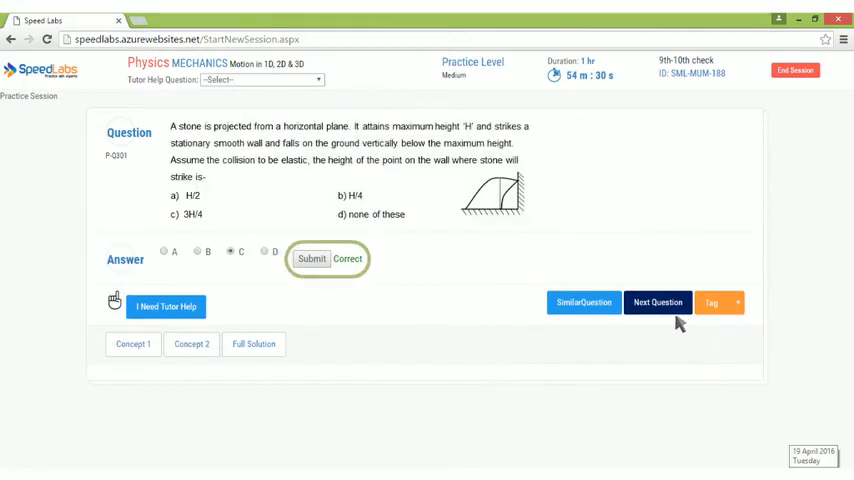
left_click(656, 302)
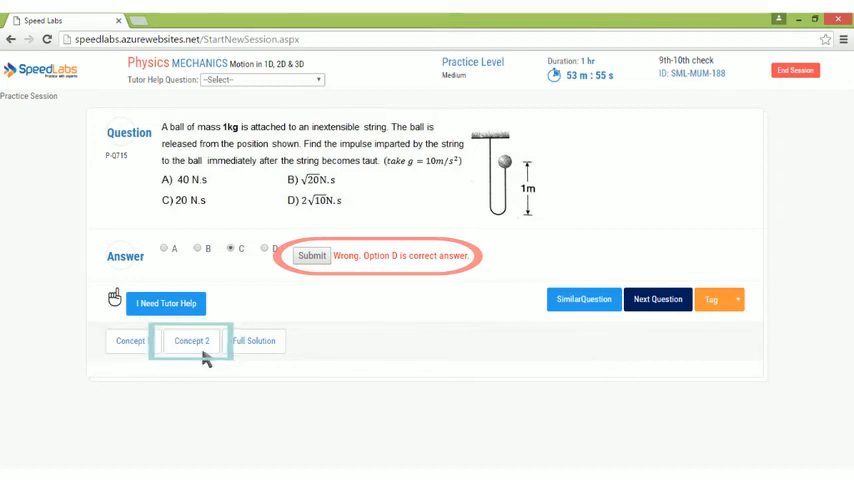
Step: After the wrong answer, view a related concept and the full worked solution
left_click(192, 340)
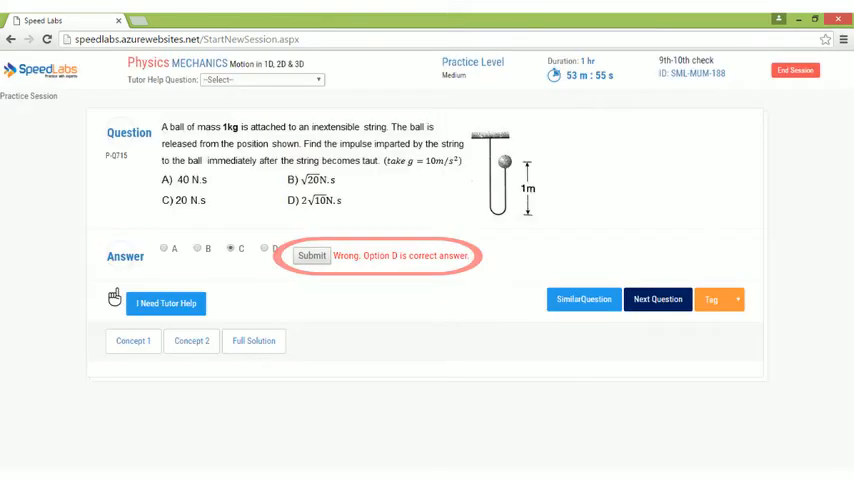
left_click(254, 340)
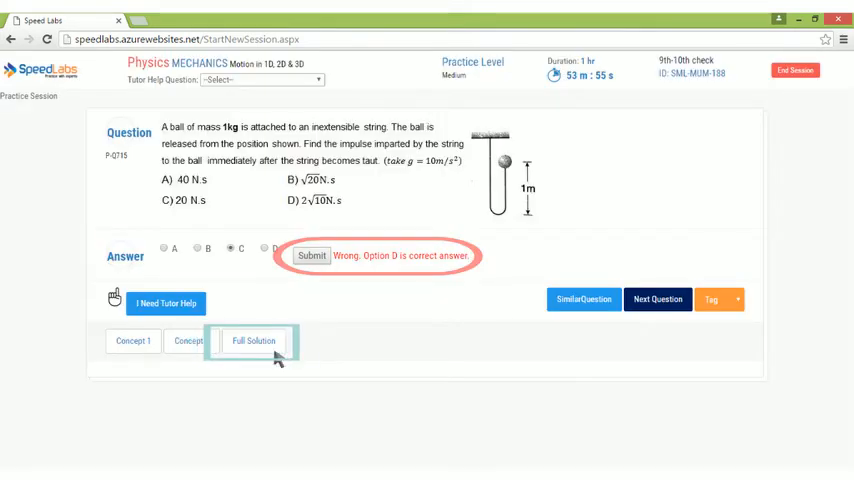
left_click(254, 340)
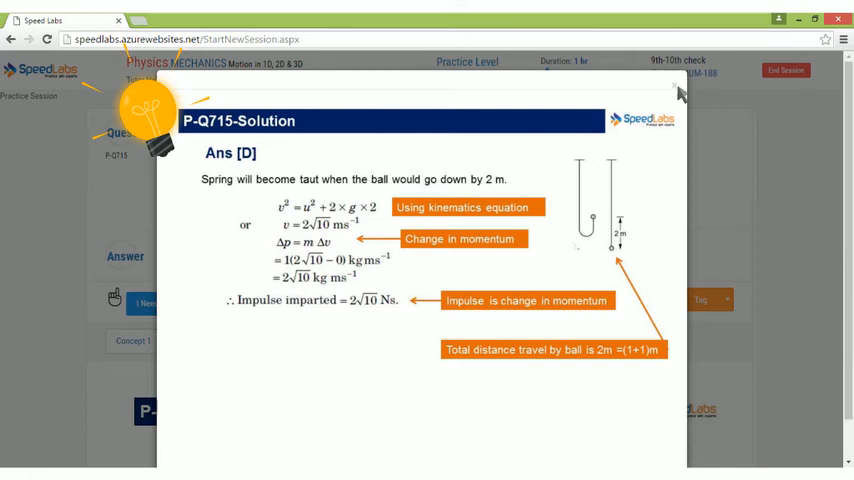